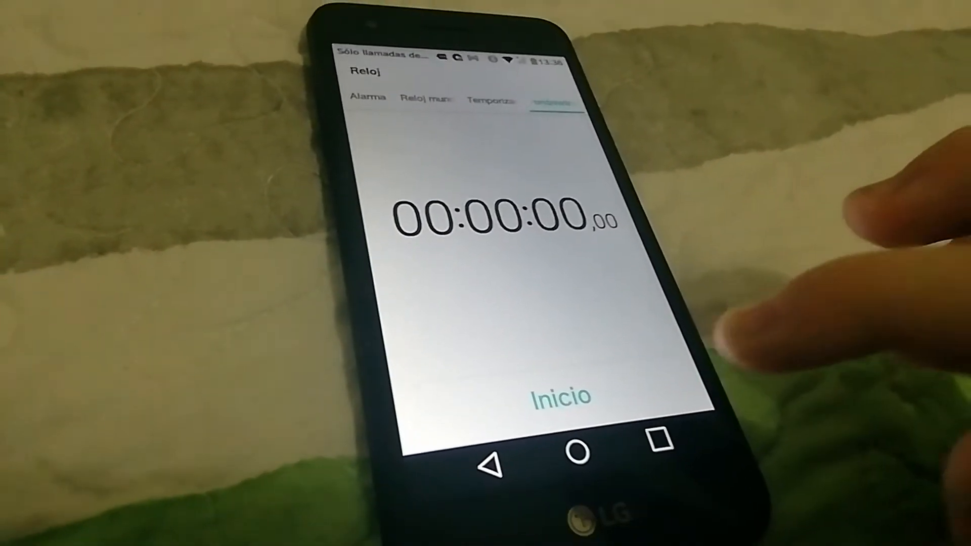
Show the Cronómetro stopwatch in Reloj, reading zero and ready to start.
click(587, 450)
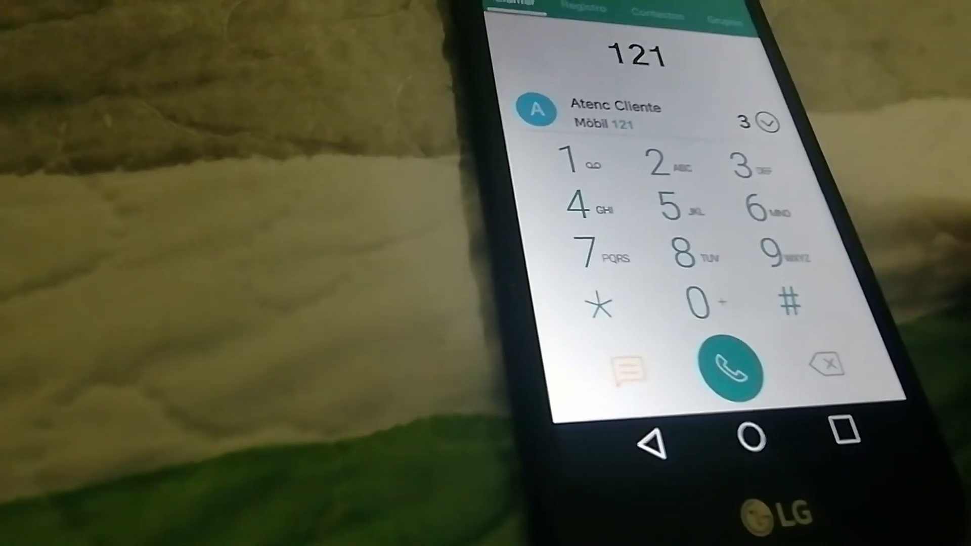
Enter 121 on the Marcar keypad so the Atenc Cliente suggestion appears.
click(823, 365)
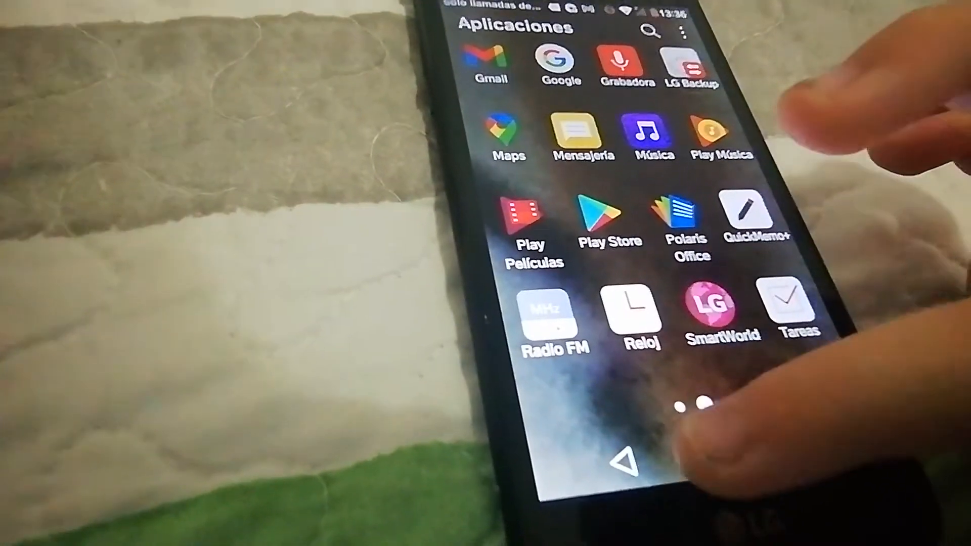
Browse the Aplicaciones drawer, then return to the home screen via the Home button.
click(625, 459)
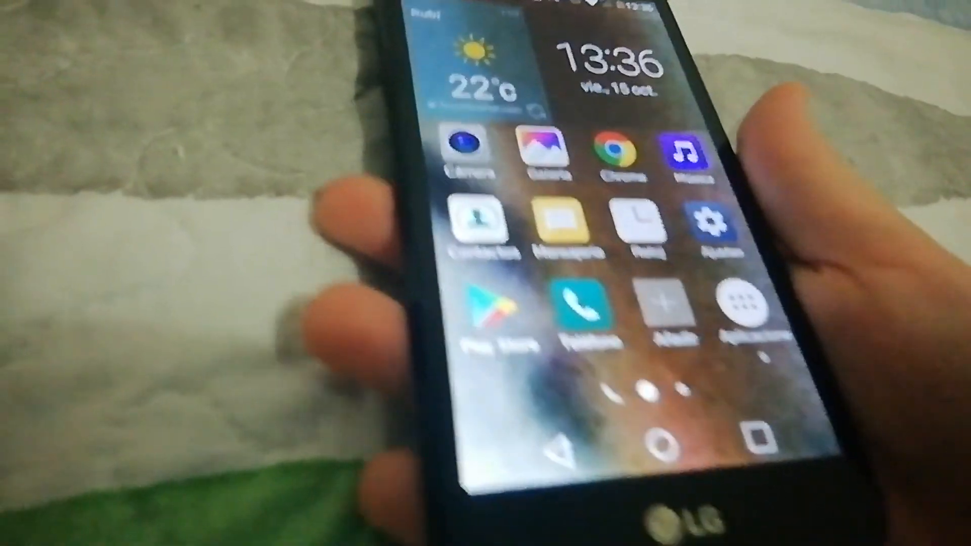